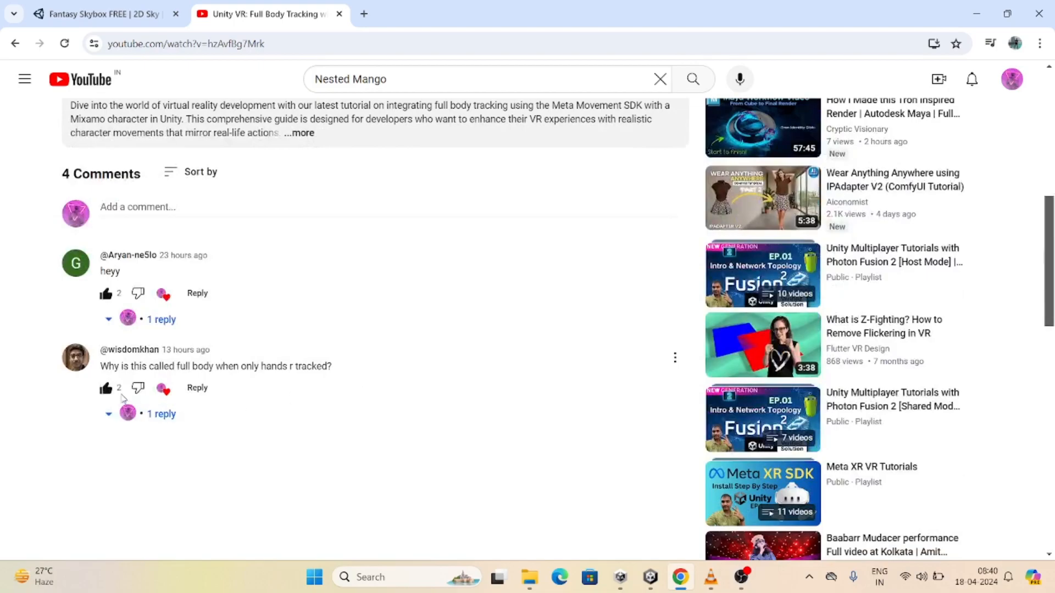
pyautogui.moveTo(262, 382)
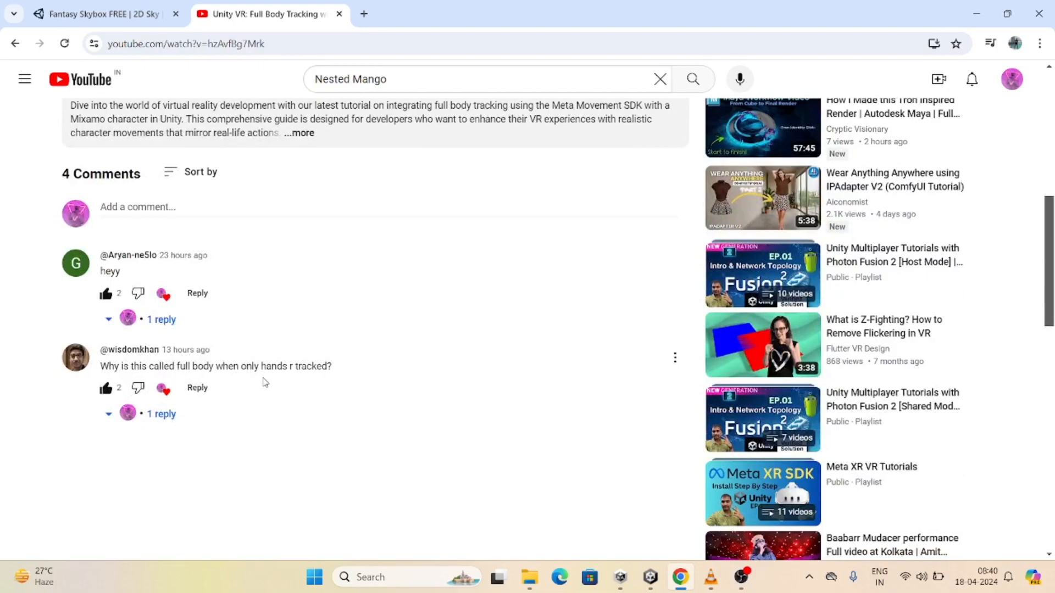
pyautogui.moveTo(240, 365)
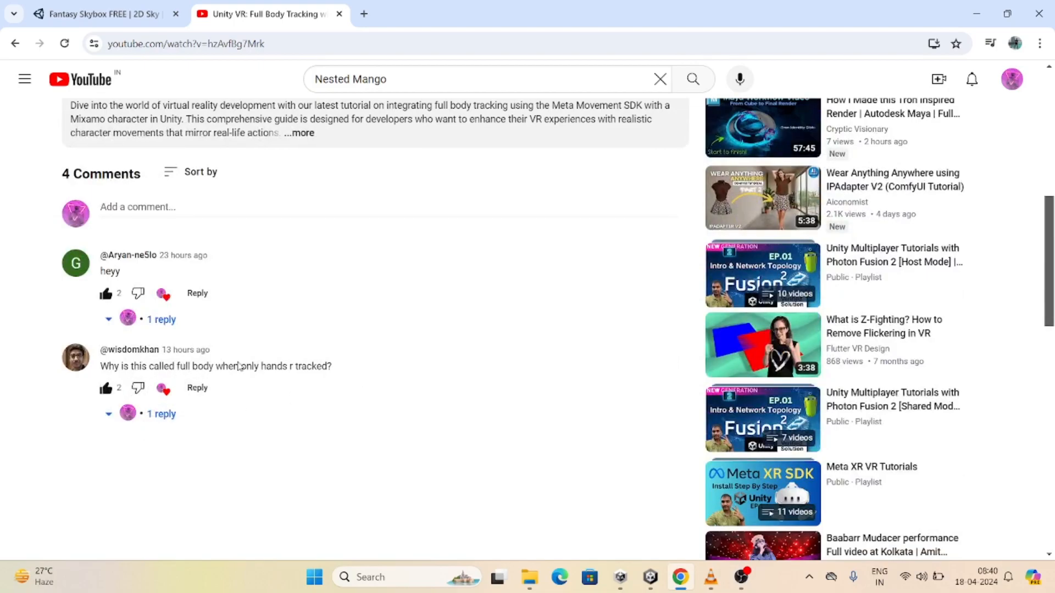
pyautogui.moveTo(250, 342)
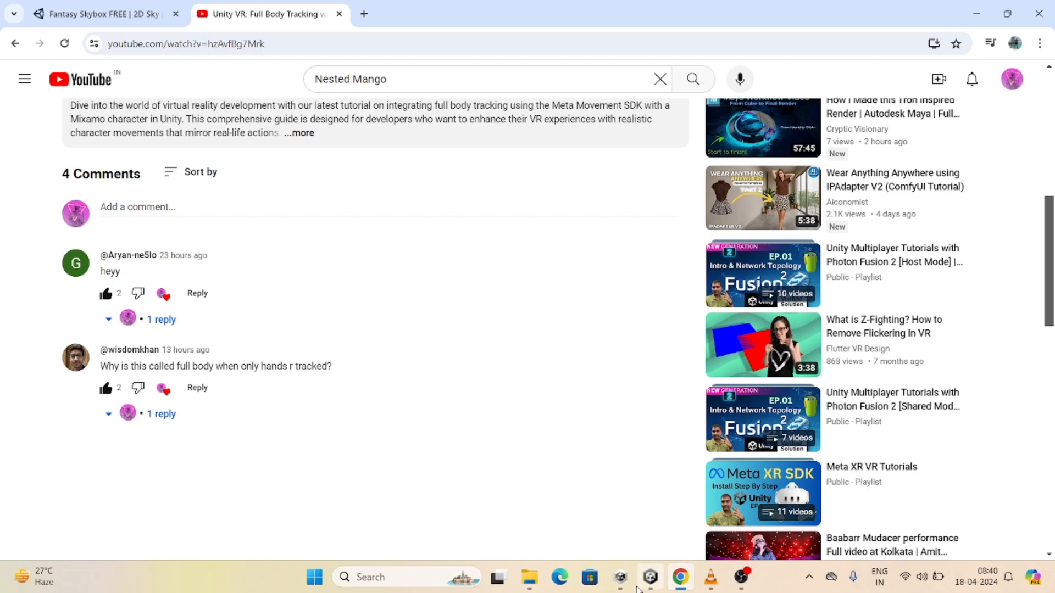
# Return to the Unity project and select the Player character in the Hierarchy
pyautogui.click(648, 582)
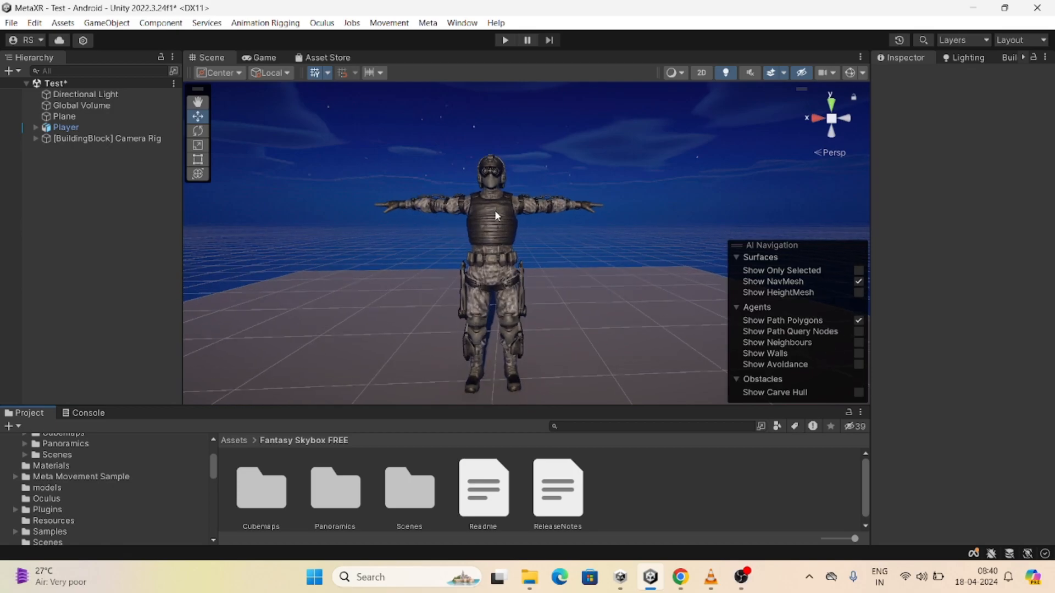
pyautogui.moveTo(485, 240)
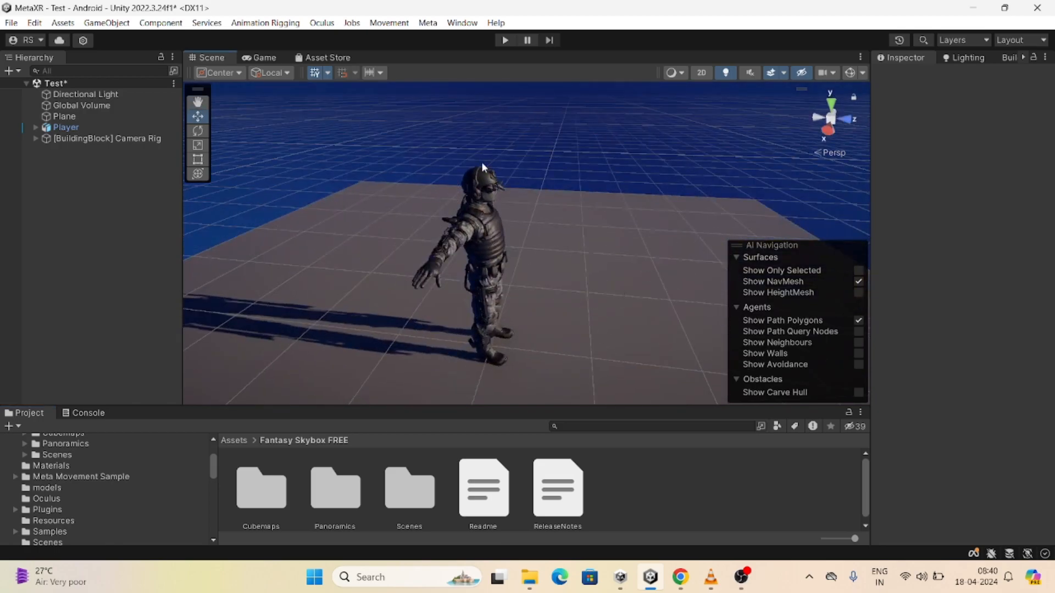
pyautogui.moveTo(523, 244)
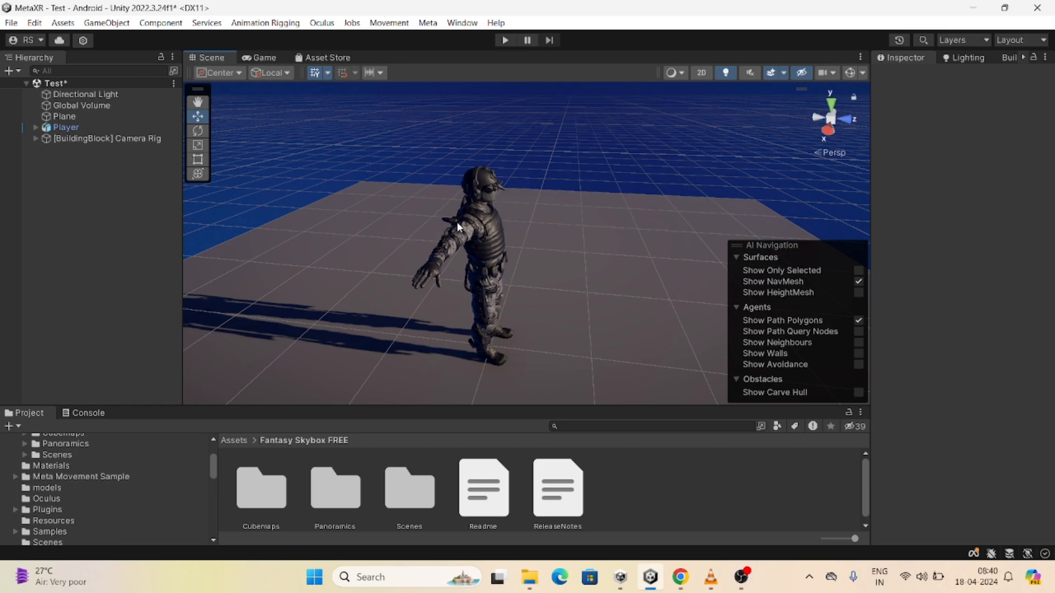
pyautogui.moveTo(517, 229)
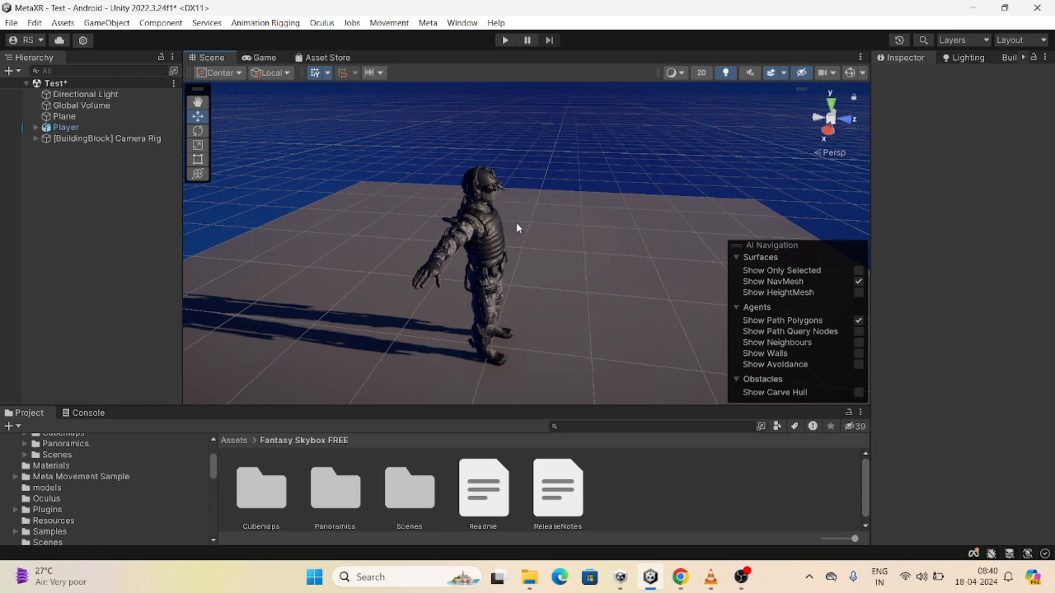
pyautogui.moveTo(549, 234)
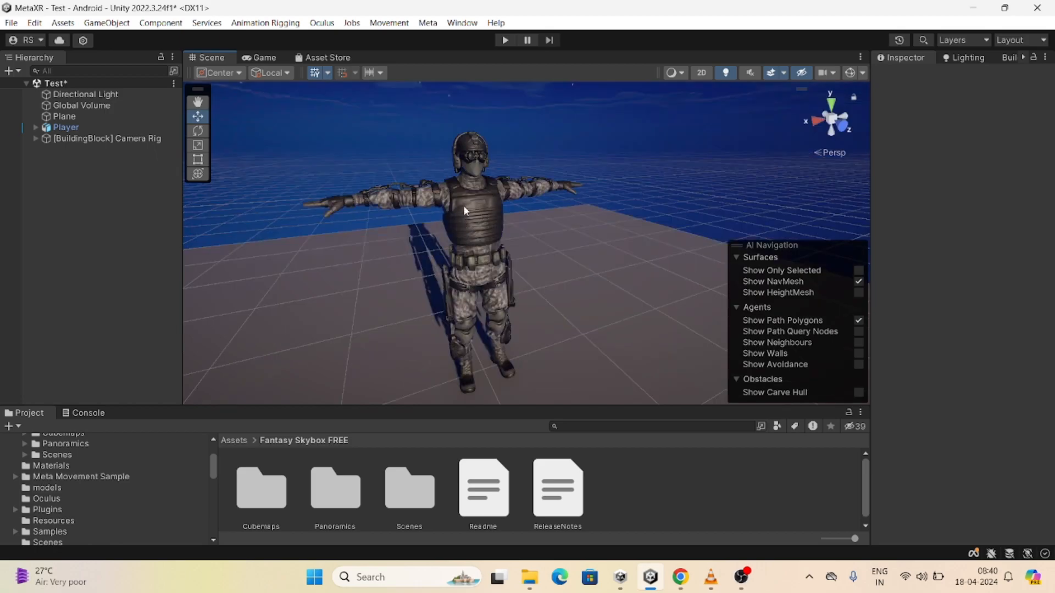
pyautogui.click(65, 127)
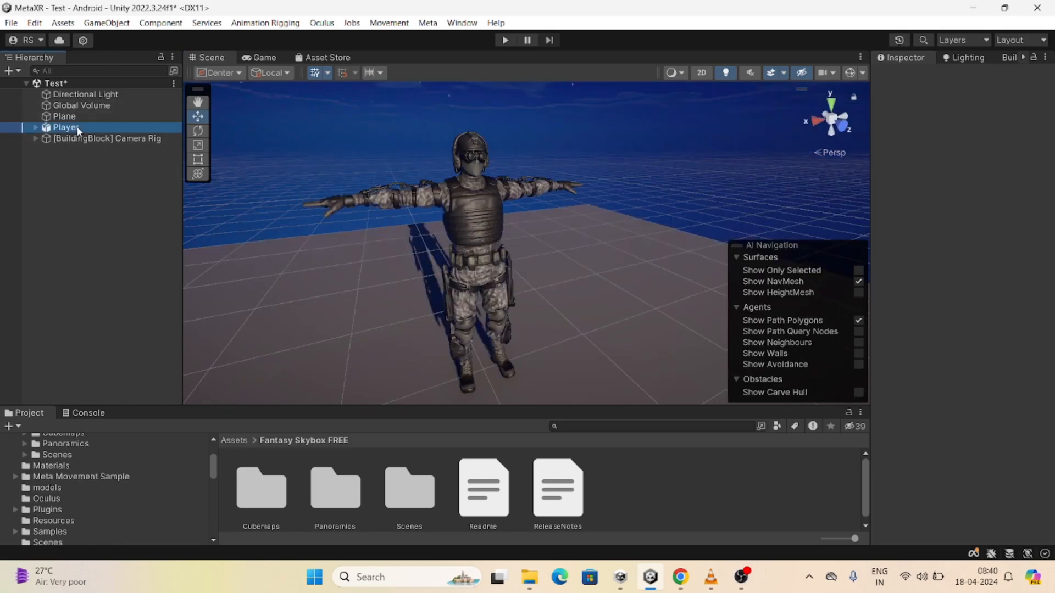
pyautogui.click(65, 127)
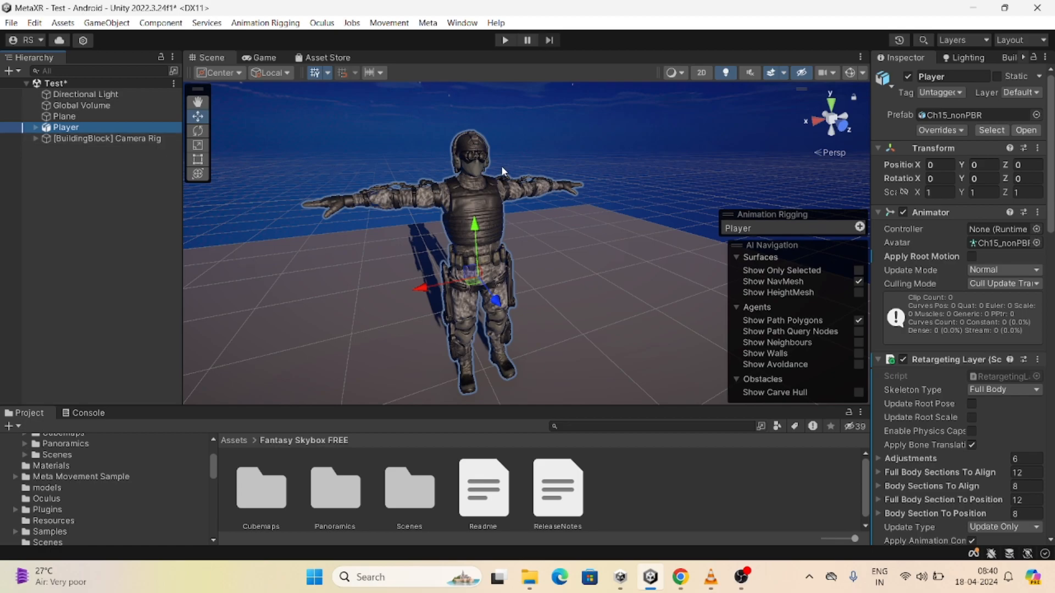
pyautogui.moveTo(162, 202)
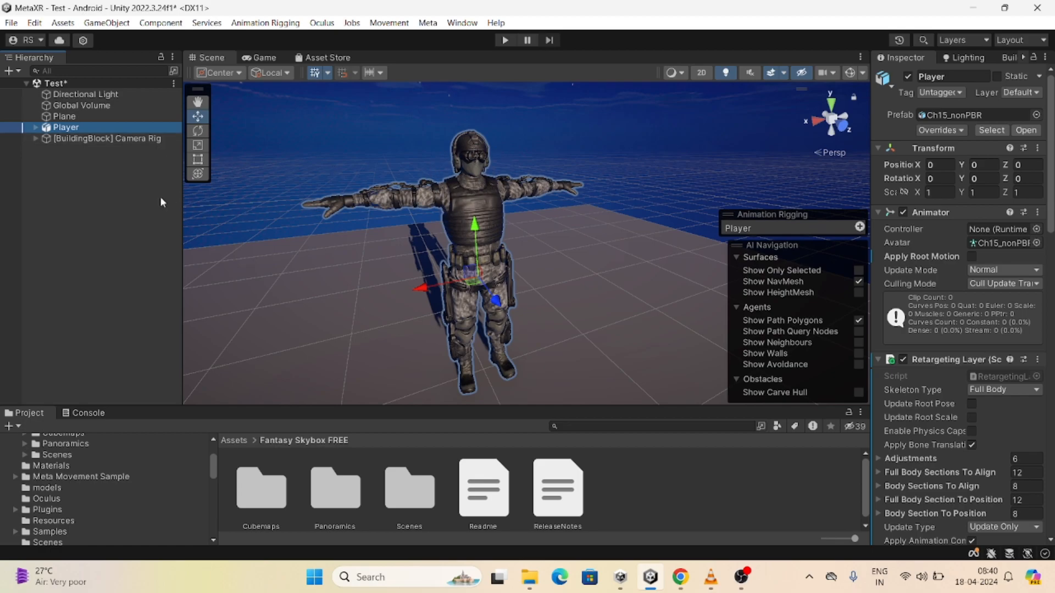
# Inspect the Player's children and the camera rig's tracking anchors, then collapse them
pyautogui.click(35, 128)
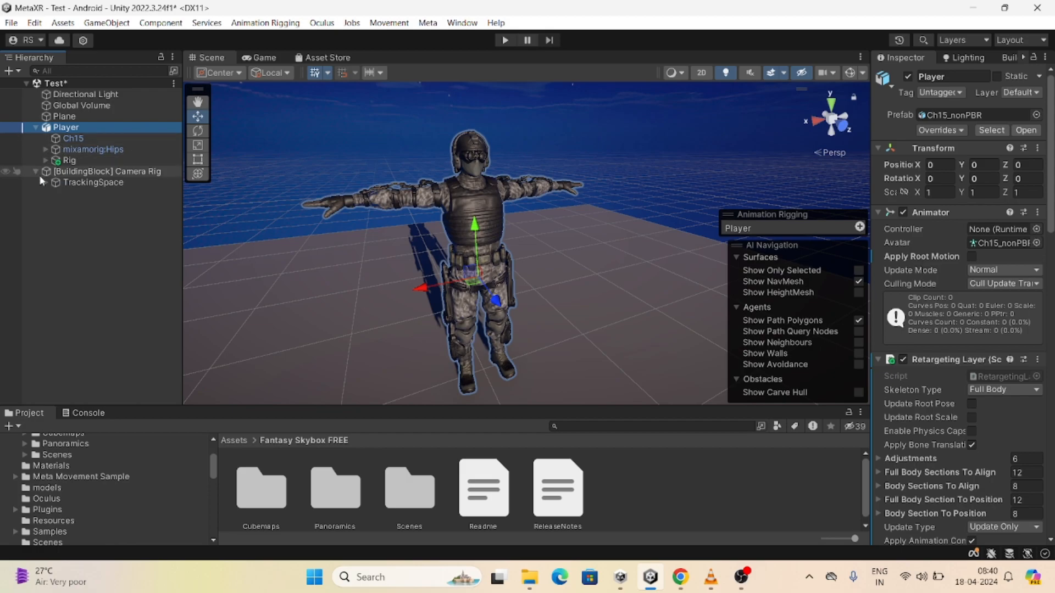
pyautogui.click(107, 204)
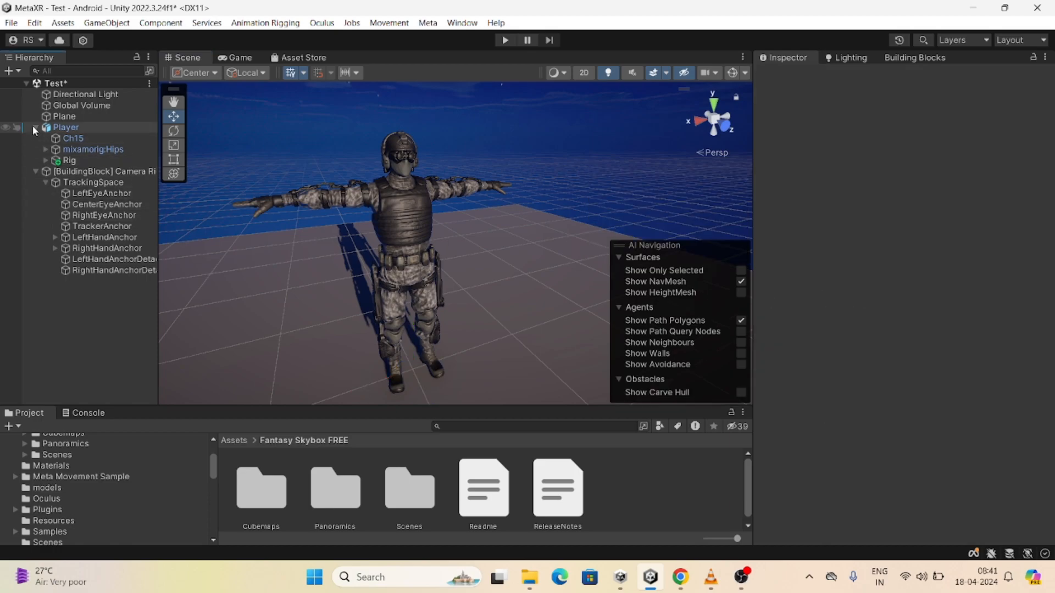
pyautogui.click(36, 128)
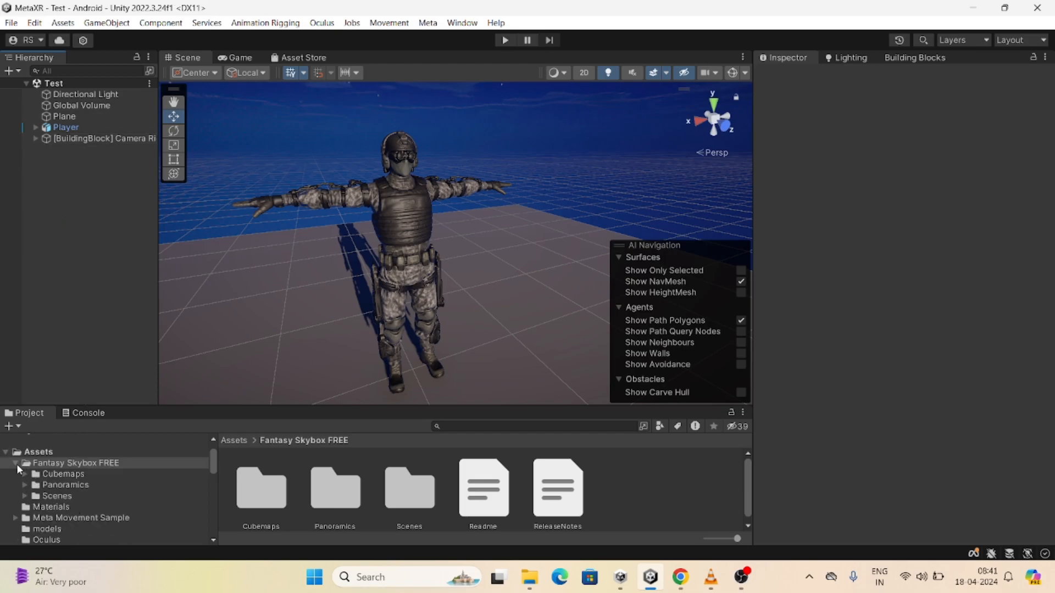
# Locate the Ch15_nonPBR character in the Assets models folder
pyautogui.scroll(-3)
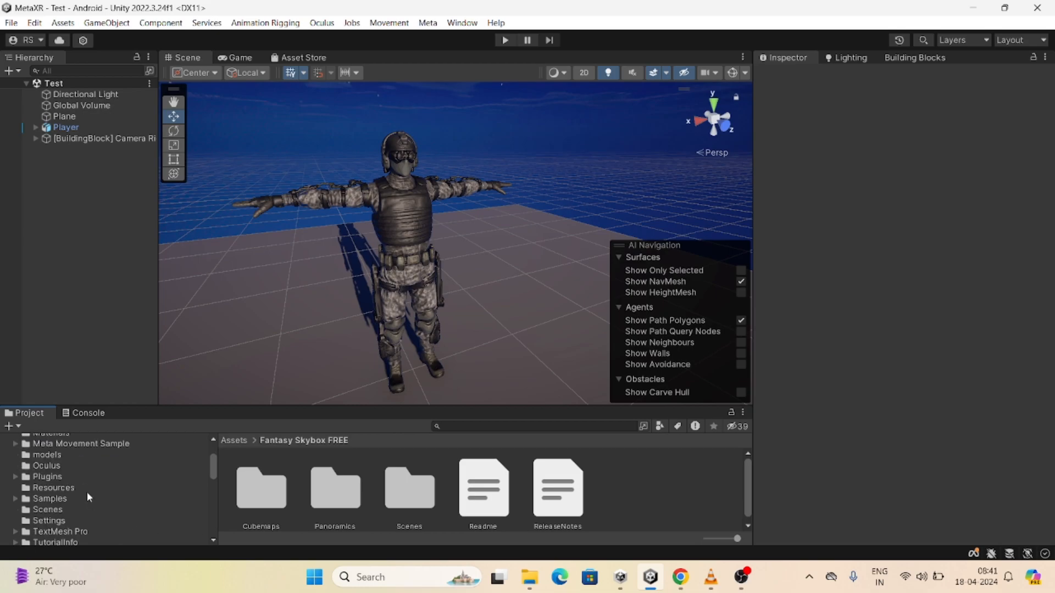
pyautogui.click(49, 499)
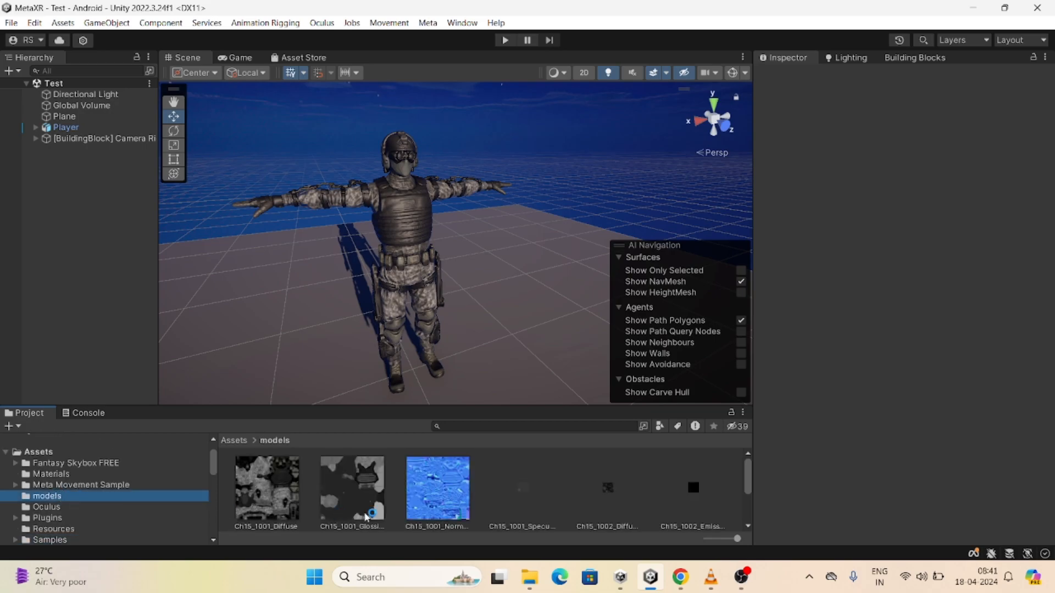
pyautogui.hscroll(3)
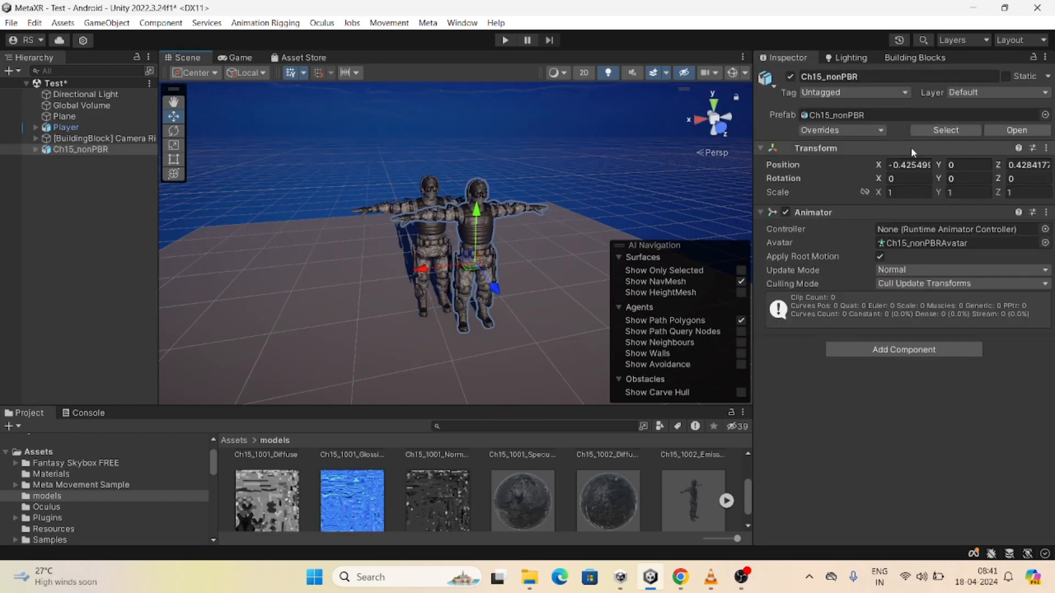
# Rotate Ch15_nonPBR to Y 180 degrees so it faces the Player at Z 2.13
pyautogui.write('0')
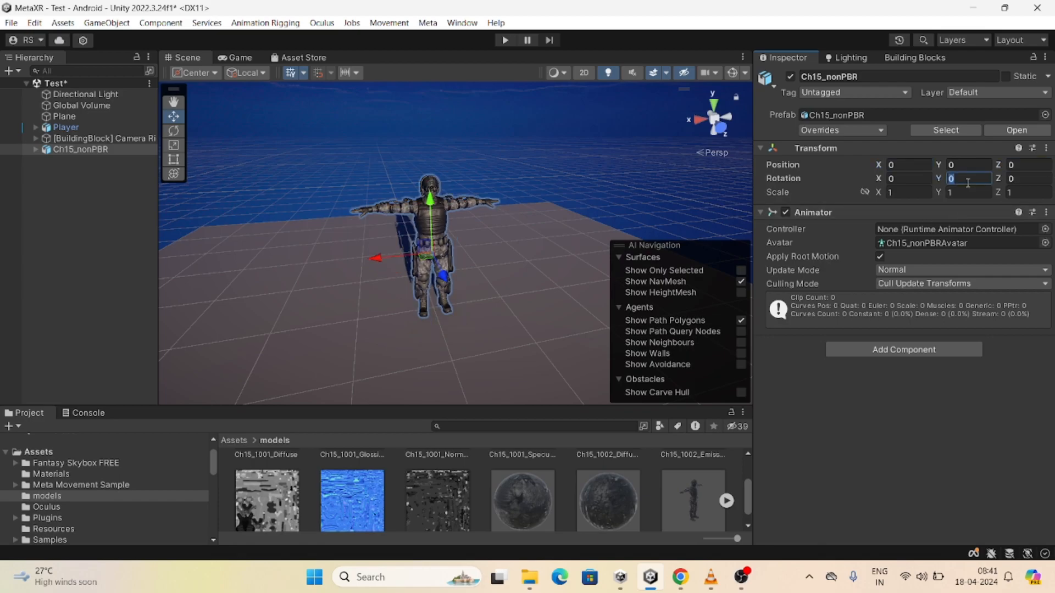
pyautogui.write('90')
pyautogui.click(1028, 164)
pyautogui.write('1.17')
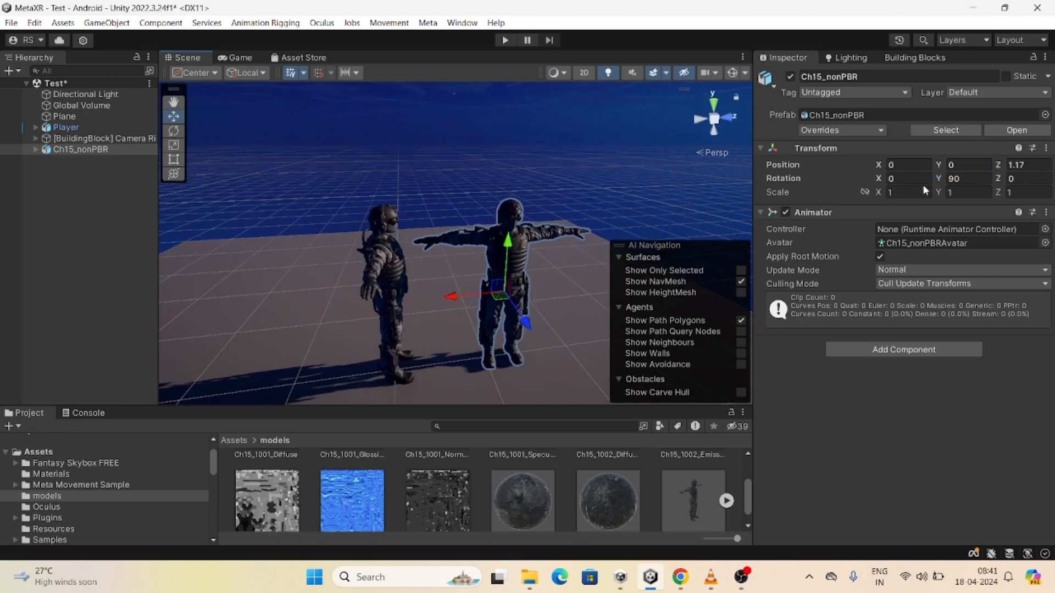
pyautogui.write('180')
pyautogui.write('2.13')
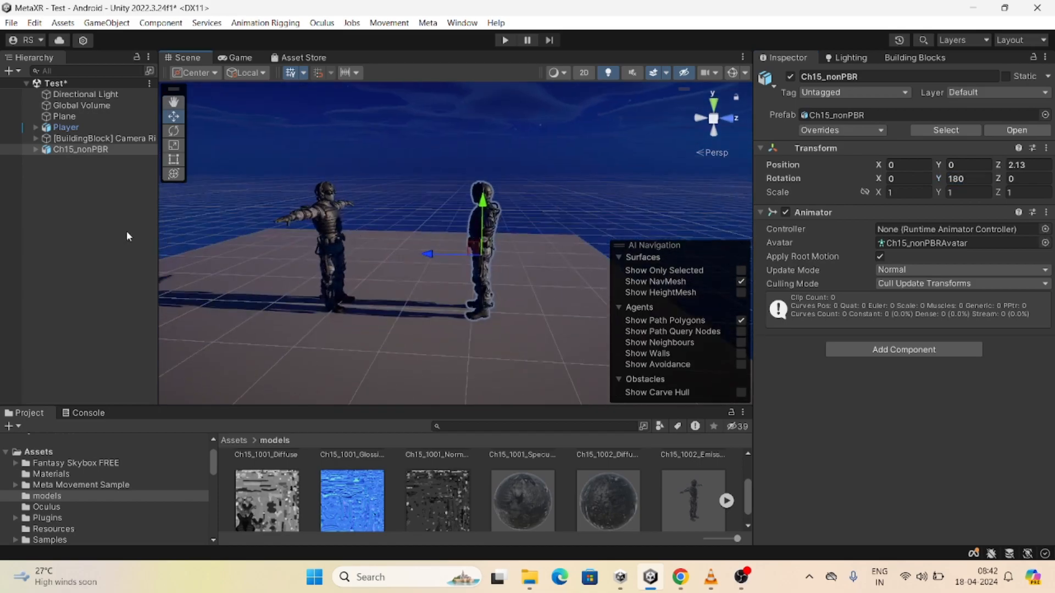
# Expand both characters' bones and search 'Mir' for mirroring scripts on Ch15_nonPBR
pyautogui.click(92, 171)
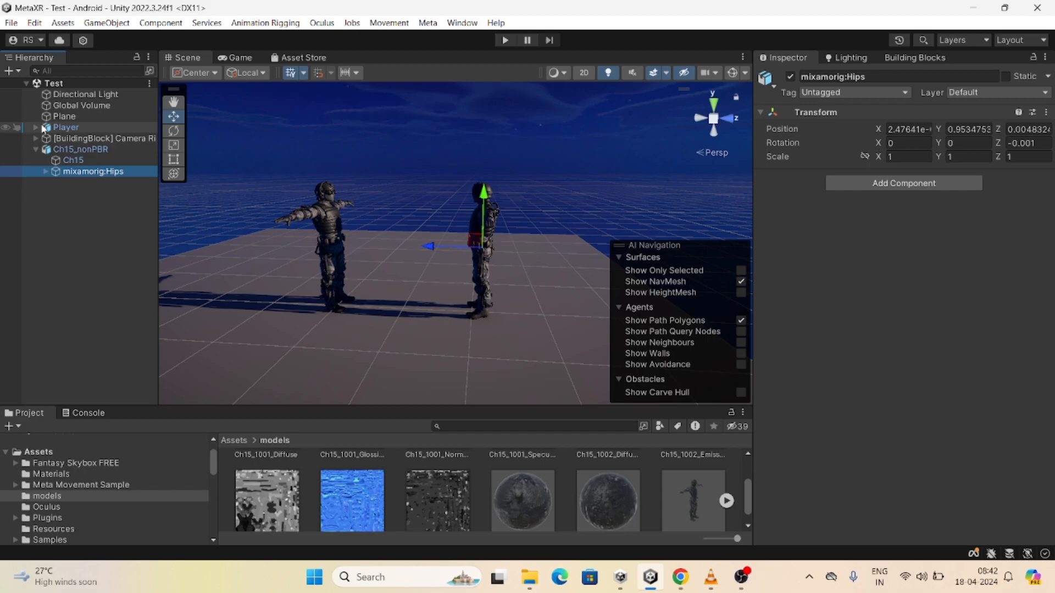
pyautogui.click(36, 127)
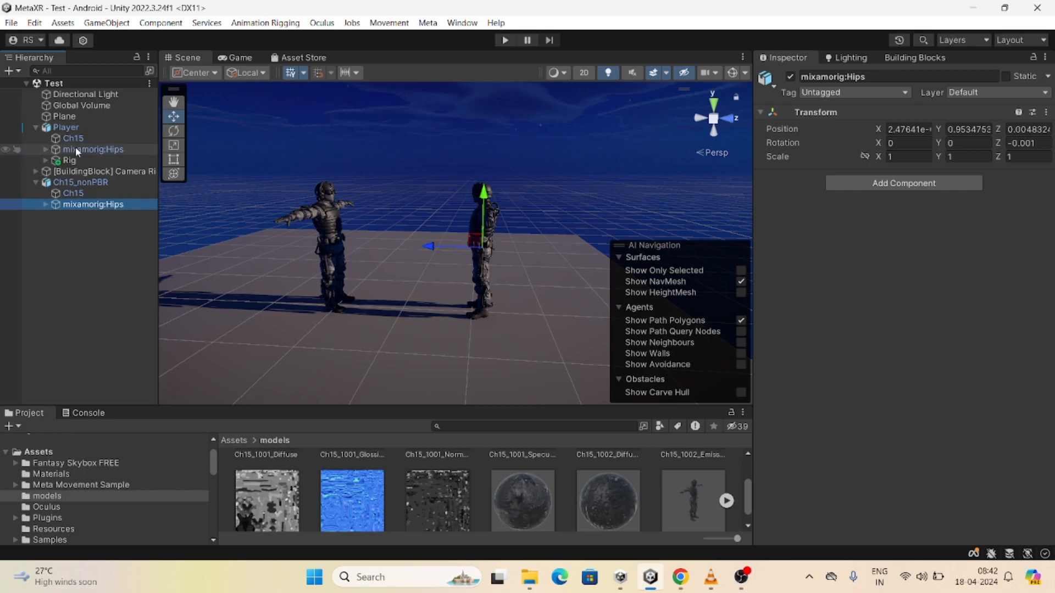
pyautogui.click(80, 182)
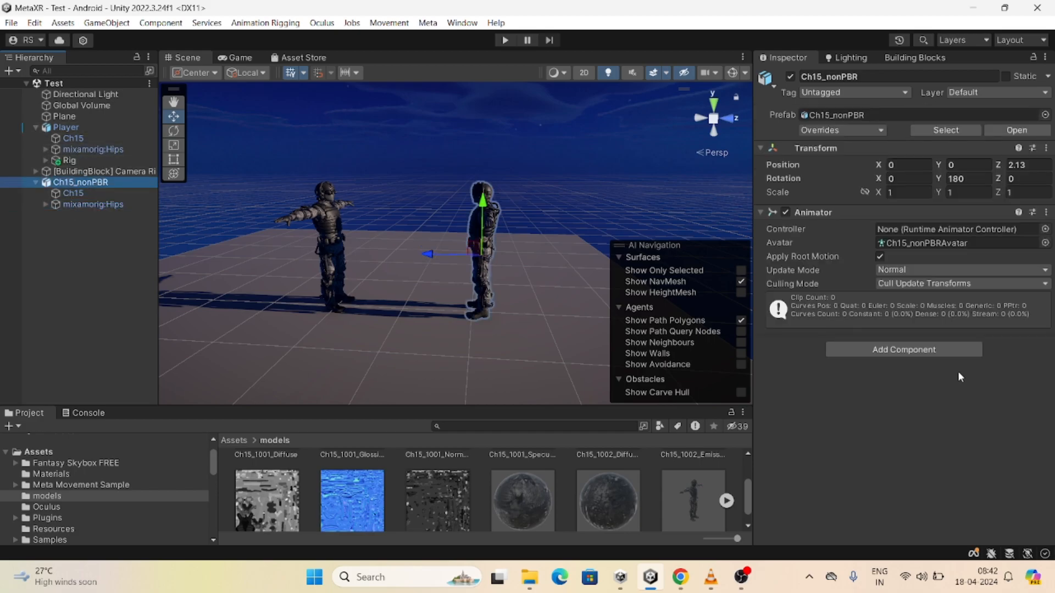
pyautogui.write('Mir')
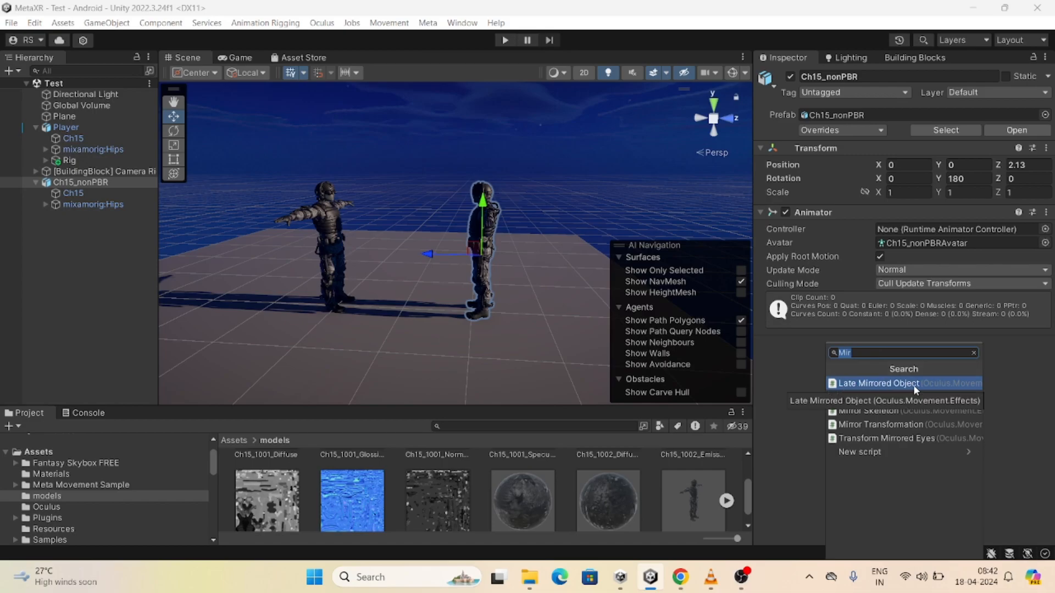
# Add Late Mirrored Object with mixamorig:Hips in both transform slots and reveal its pairs list
pyautogui.click(875, 382)
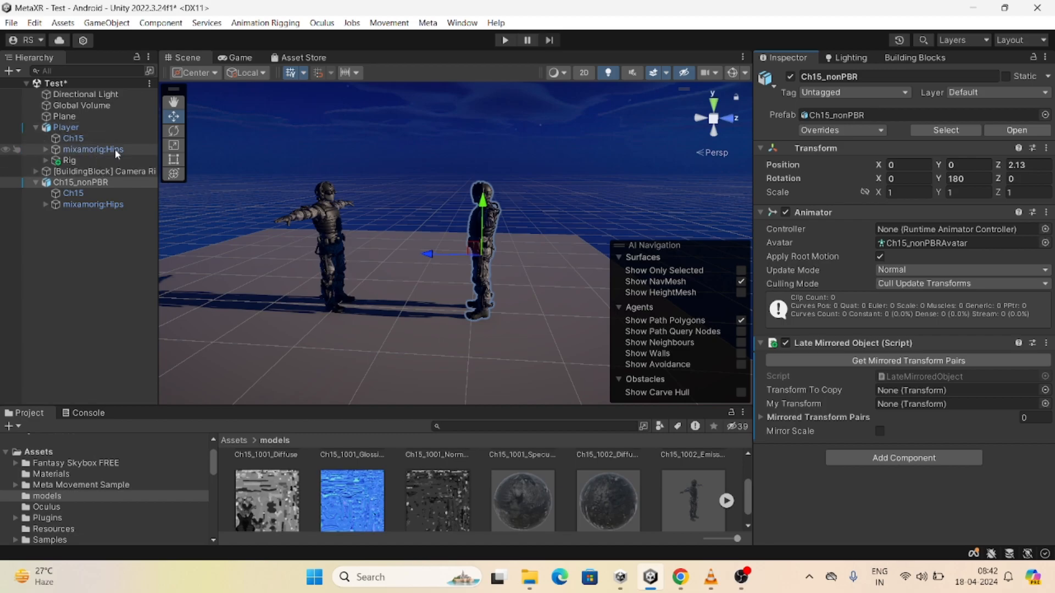
pyautogui.moveTo(115, 154)
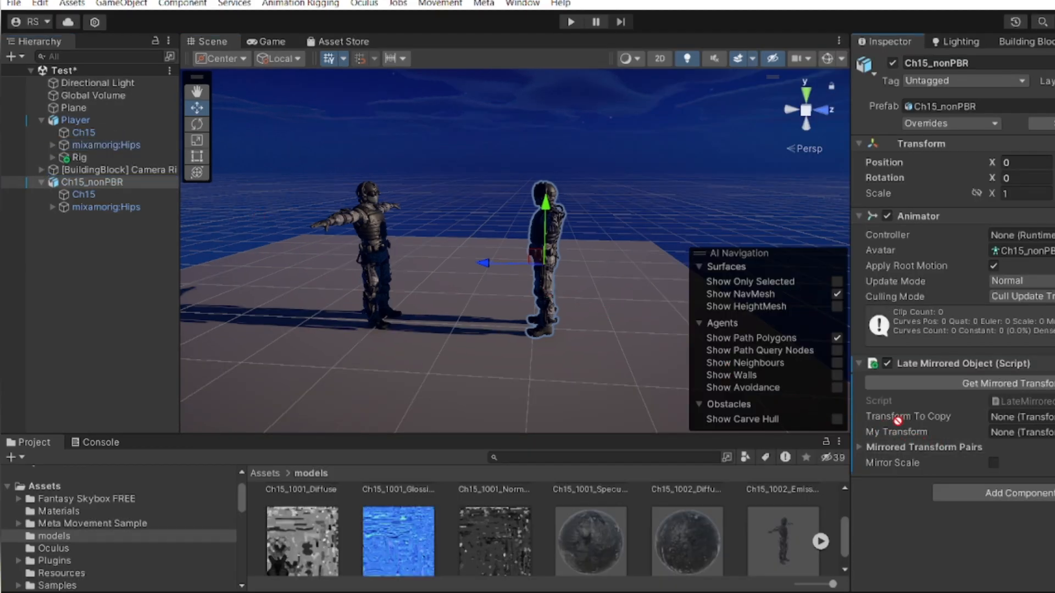
pyautogui.click(1021, 416)
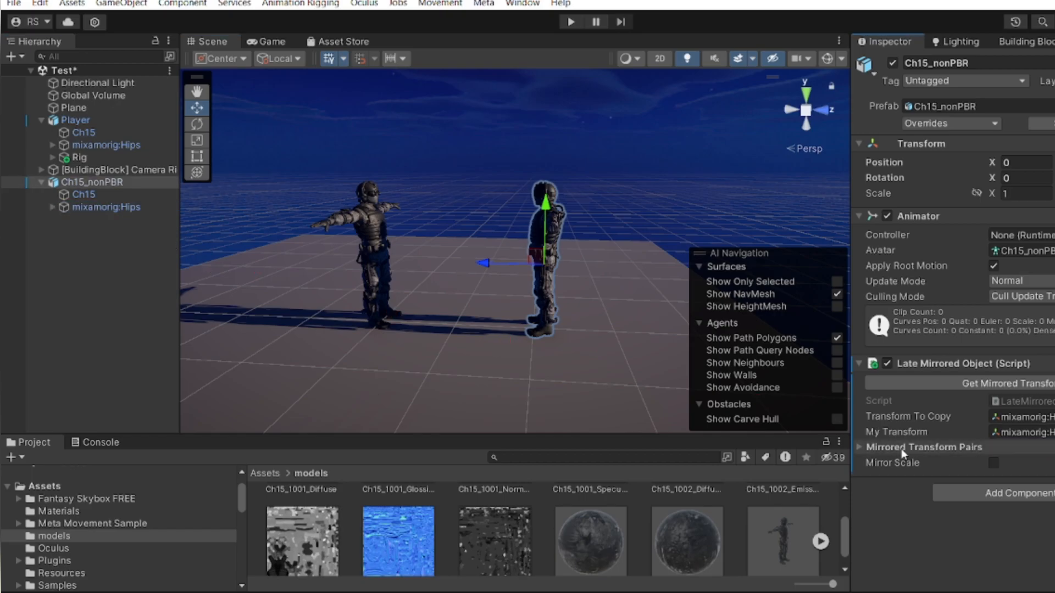
pyautogui.click(859, 447)
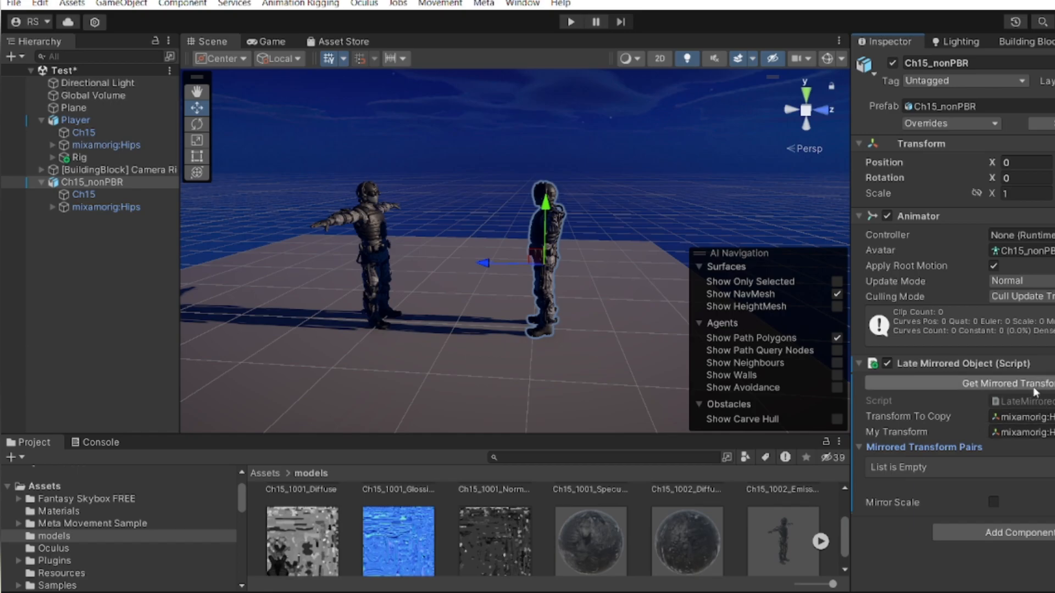
pyautogui.moveTo(948, 459)
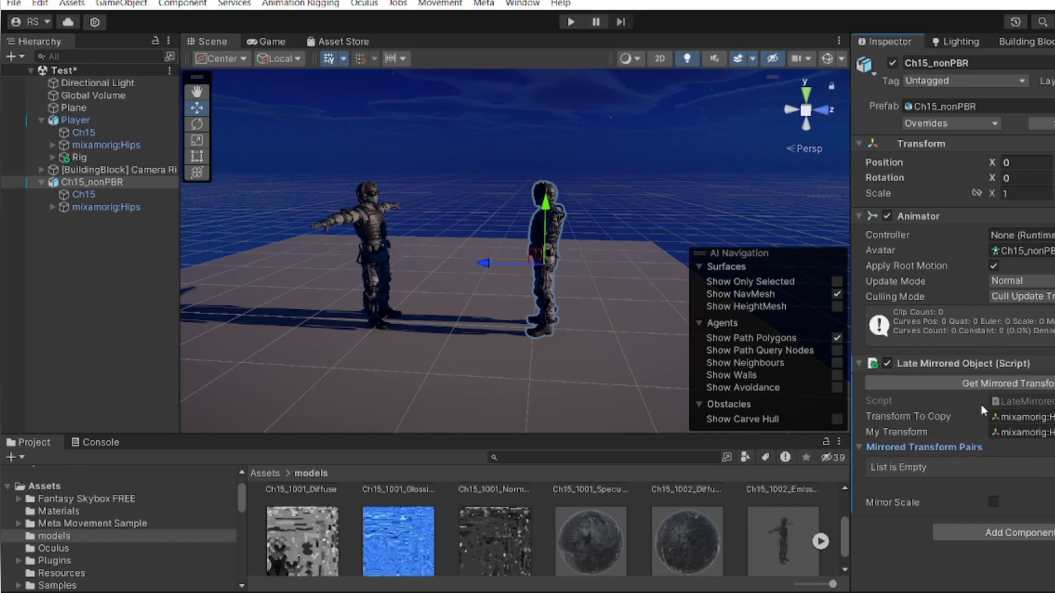
pyautogui.moveTo(975, 407)
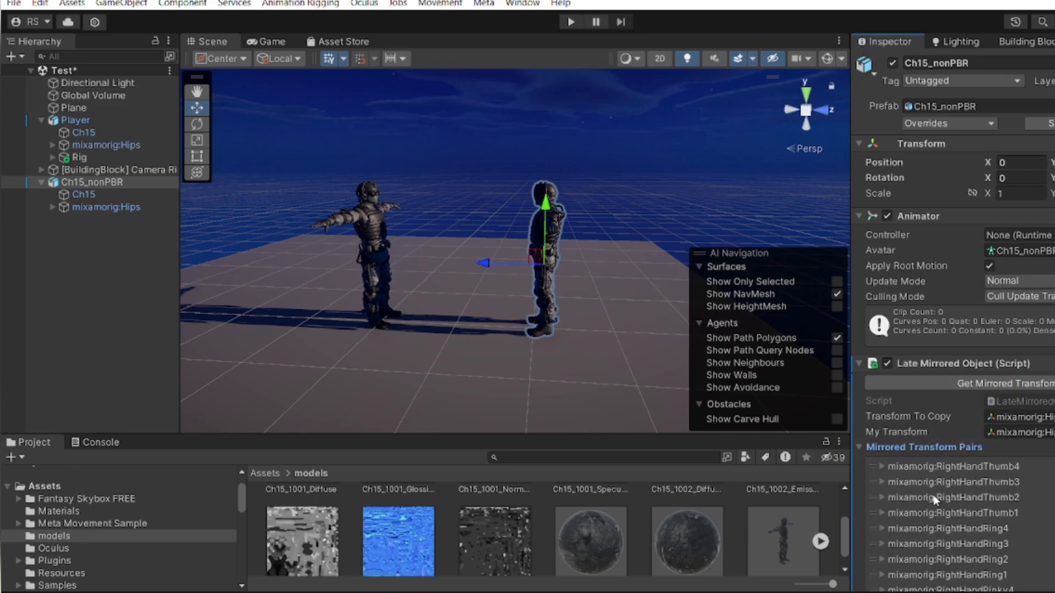
# Populate the mirrored transform pairs and review the bone pairs from fingers to legs
pyautogui.scroll(-3)
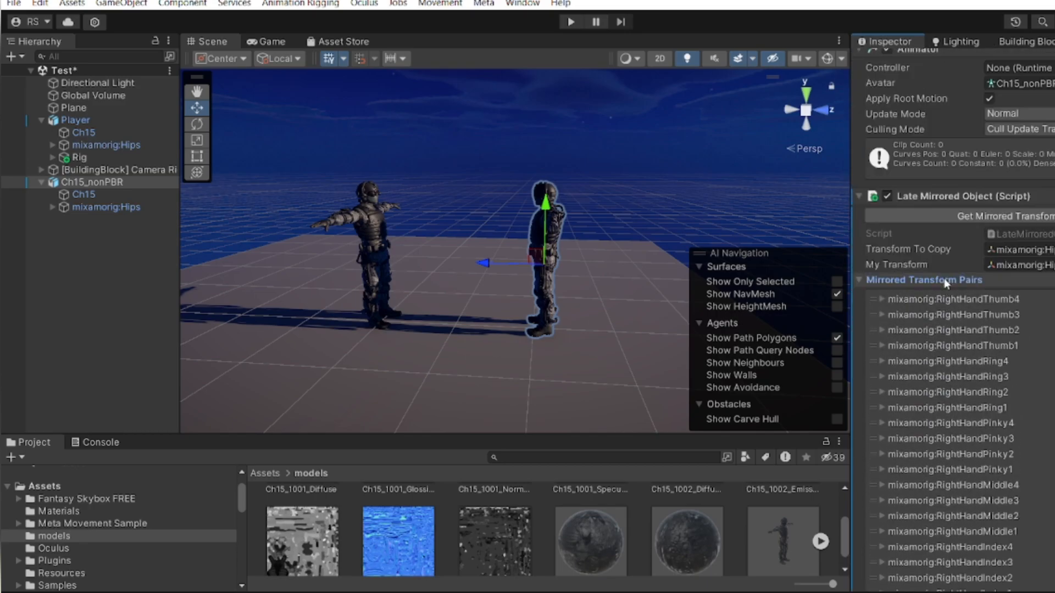
pyautogui.click(83, 194)
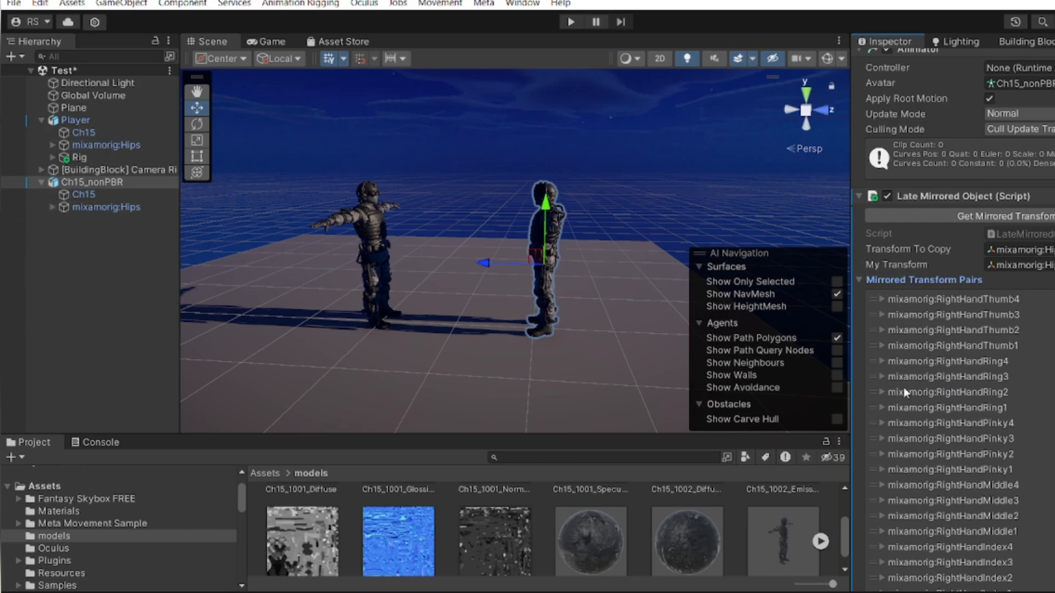
pyautogui.scroll(-3)
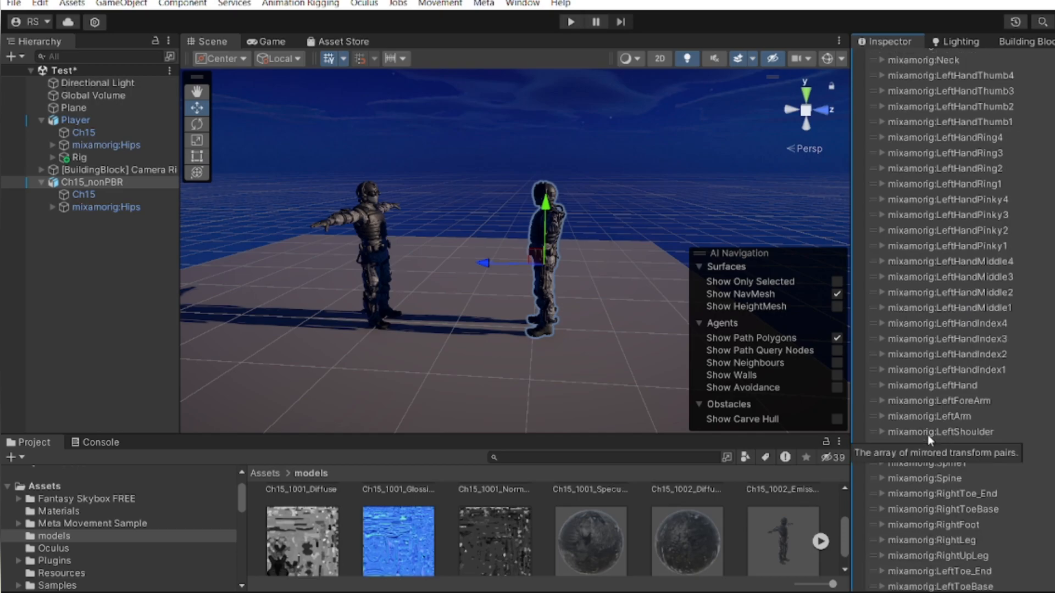
pyautogui.scroll(-3)
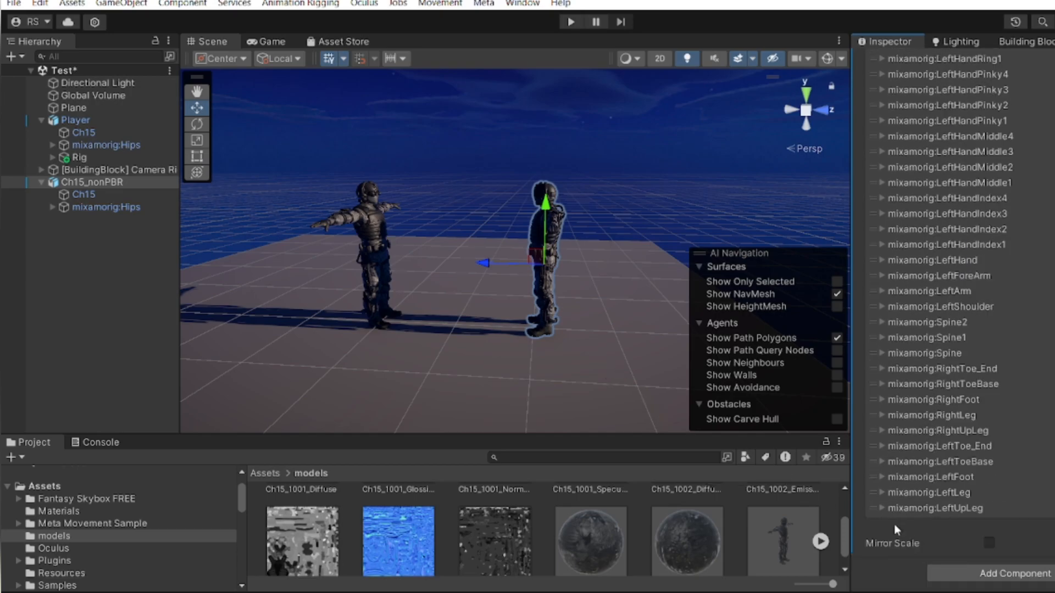
pyautogui.moveTo(985, 554)
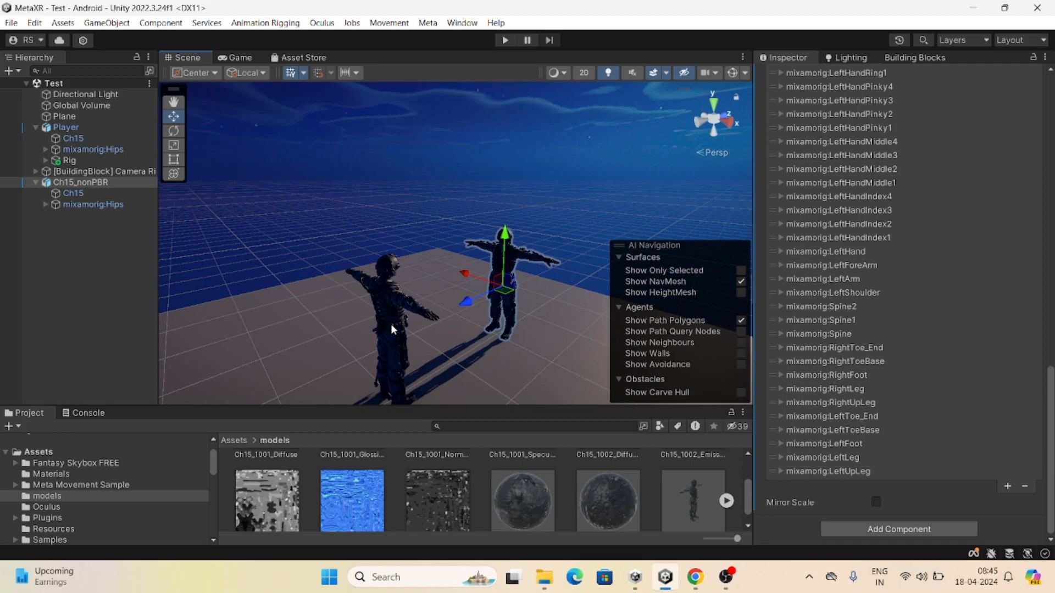
pyautogui.moveTo(430, 378)
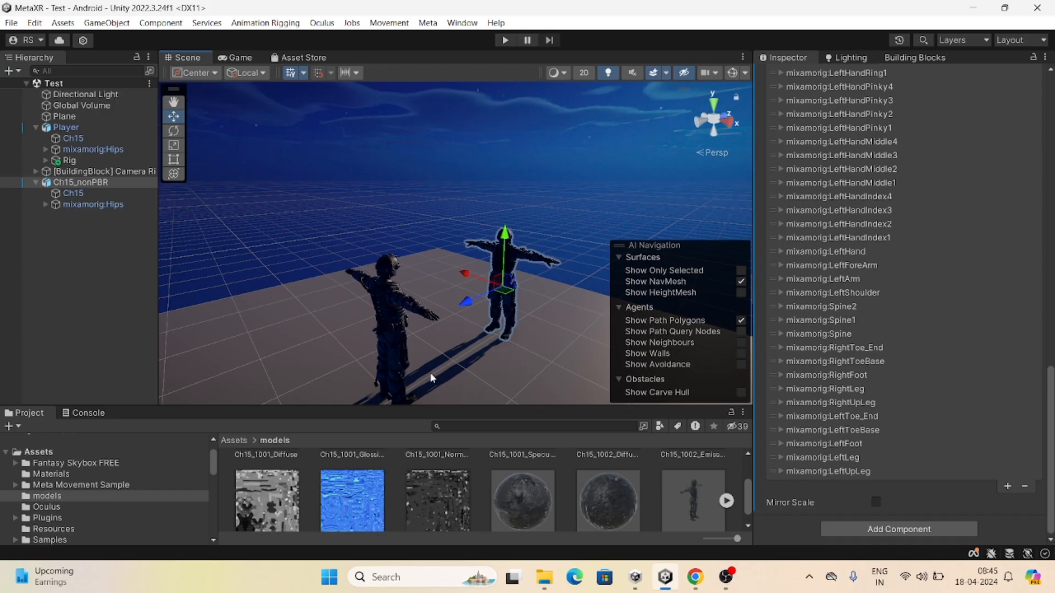